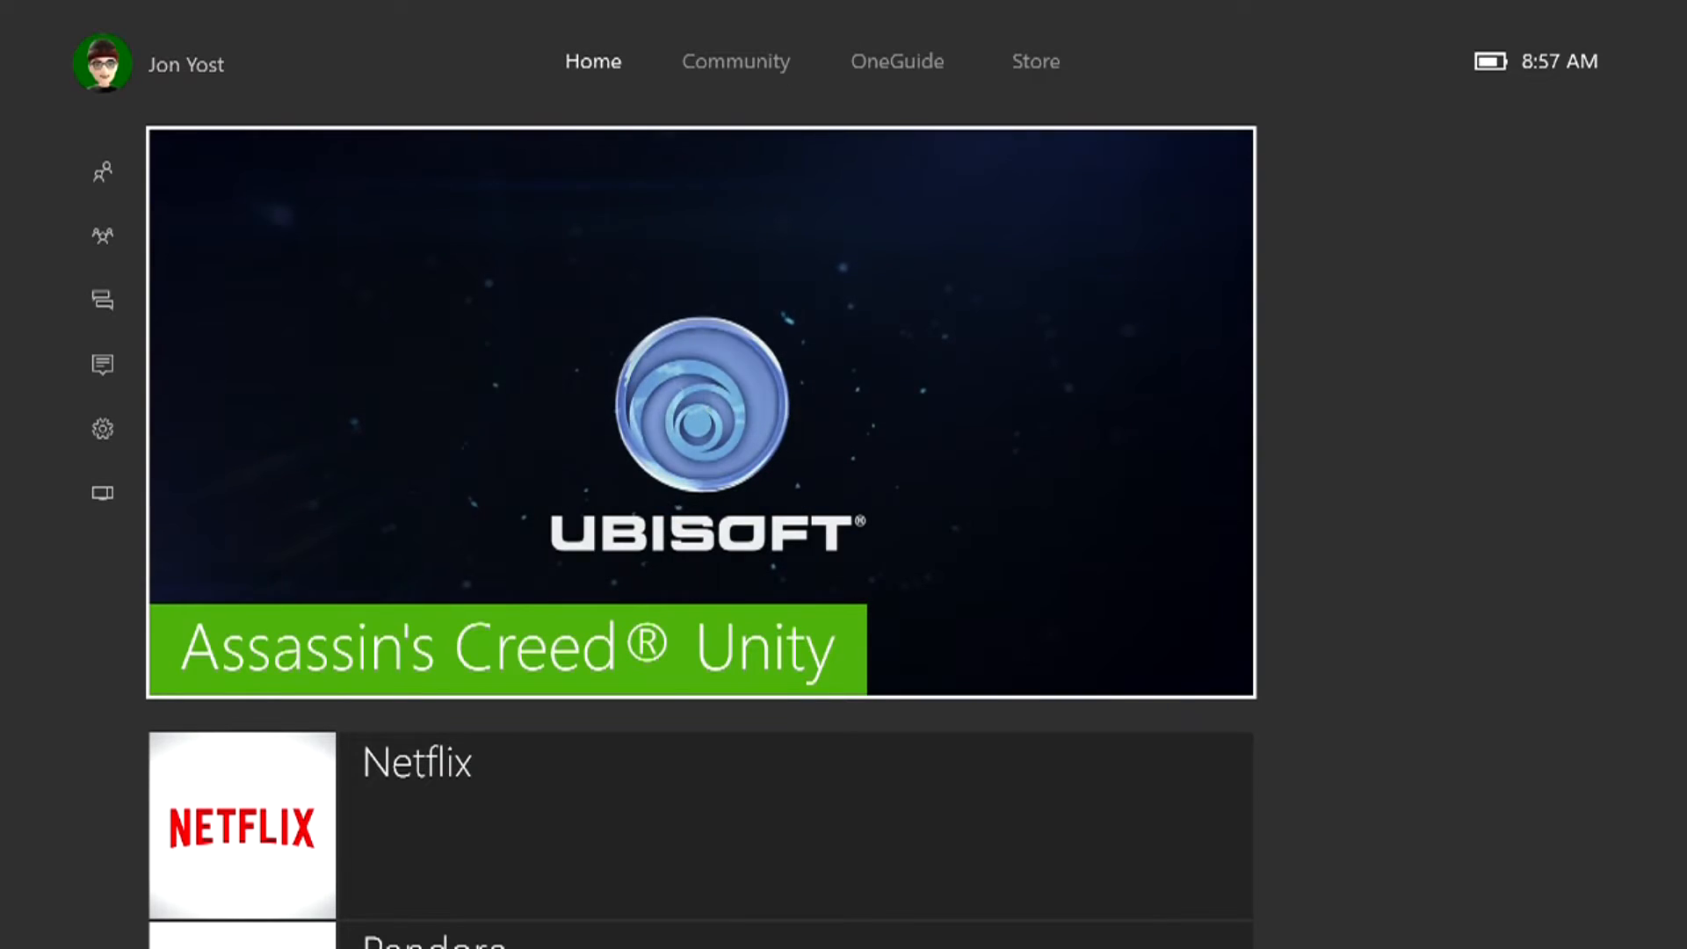
Step: Go from Home to My games & apps and browse Store apps to the NFL tile
scroll(down, 3)
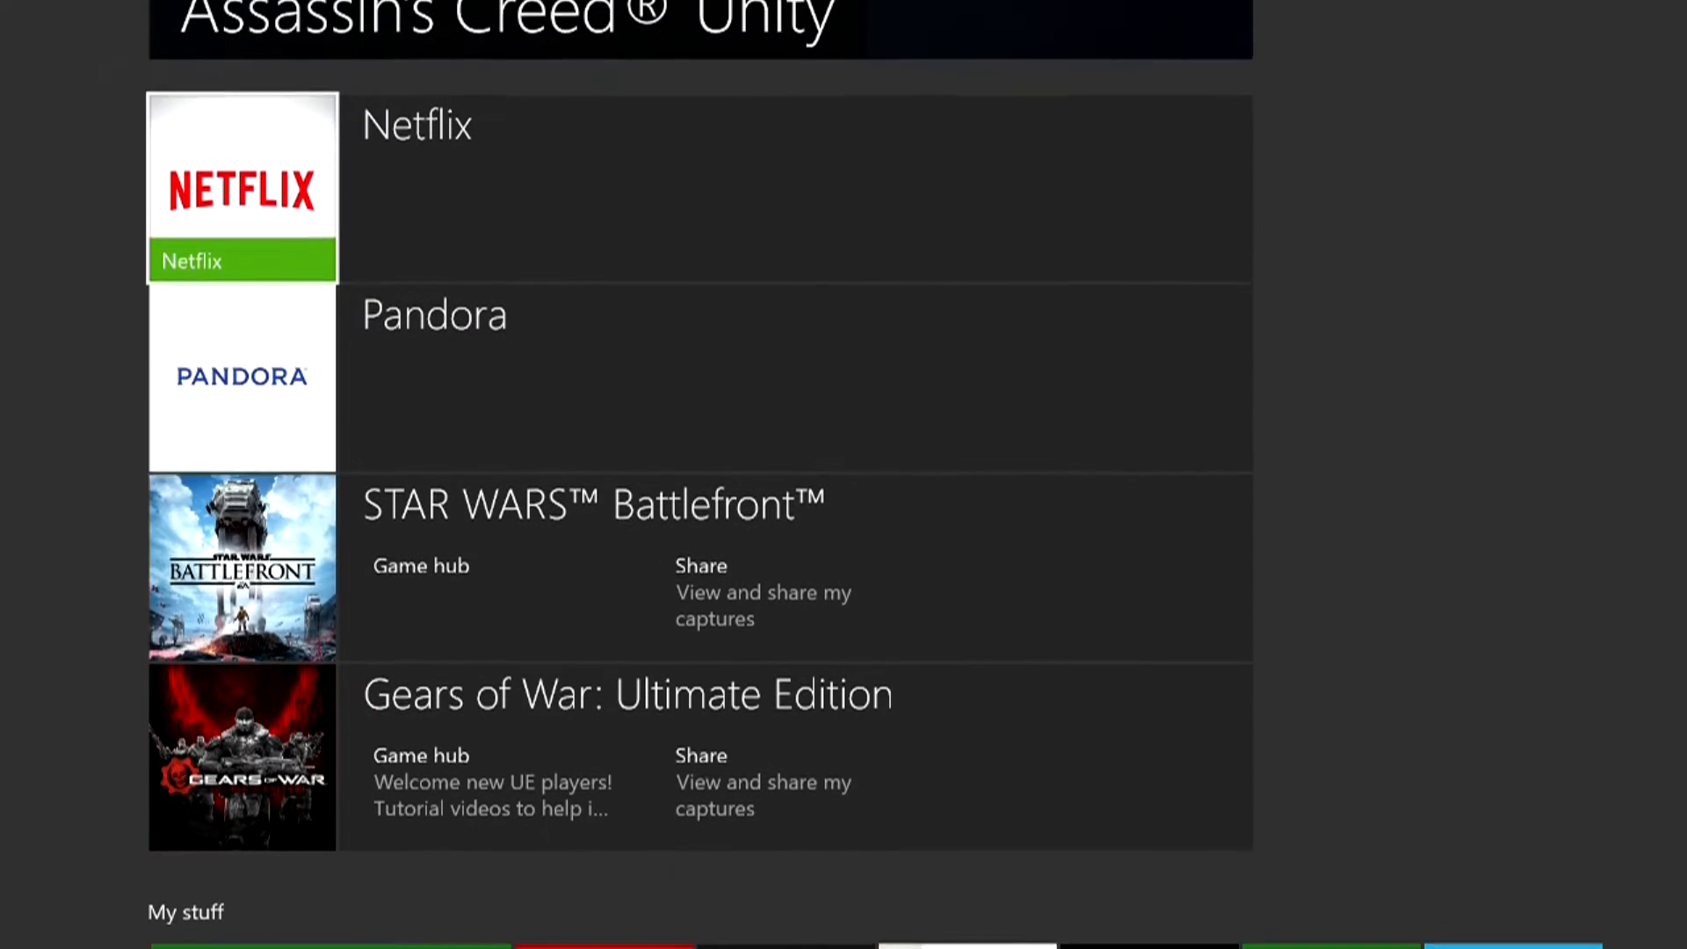
scroll(down, 3)
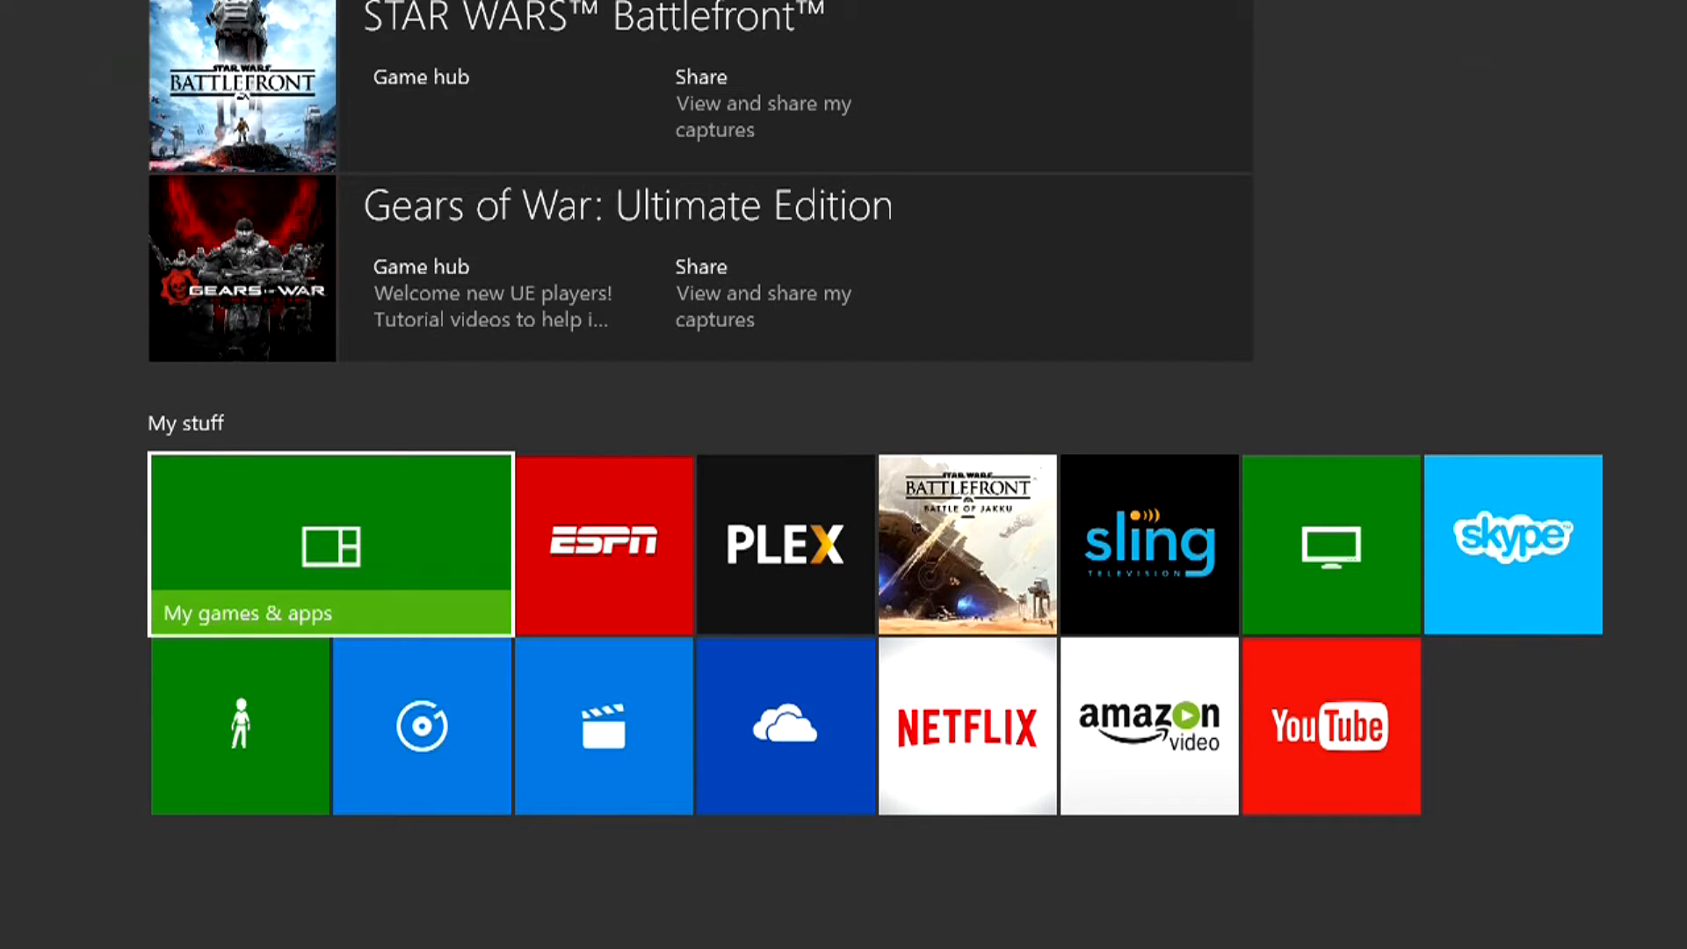
click(329, 544)
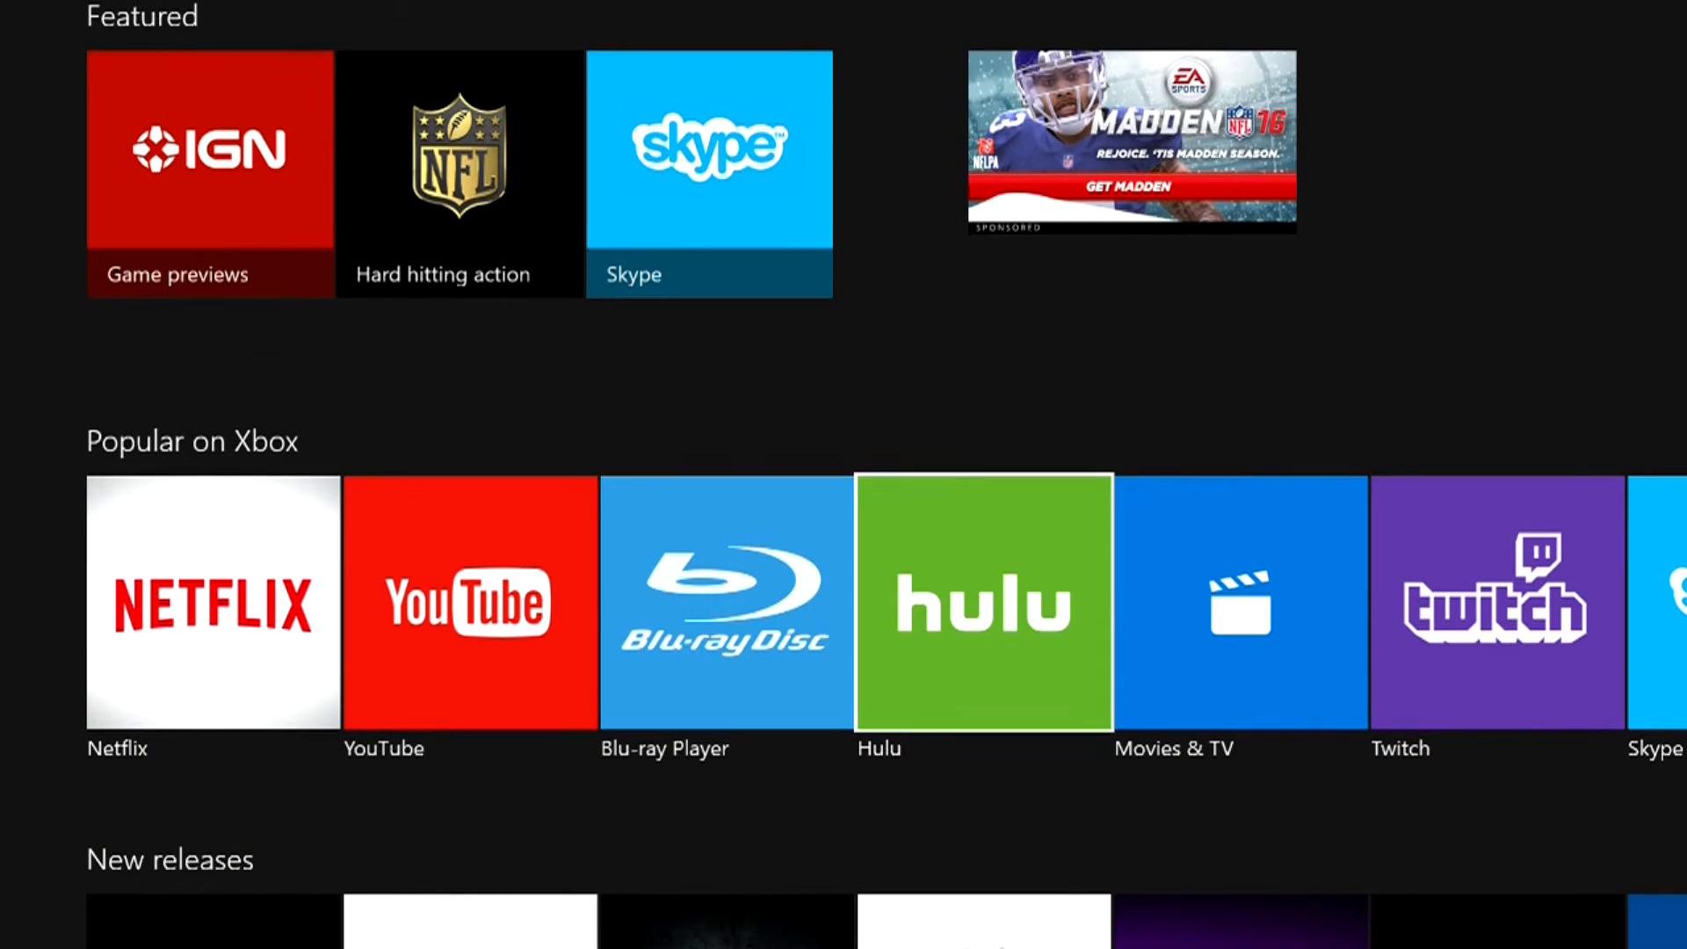
scroll(down, 3)
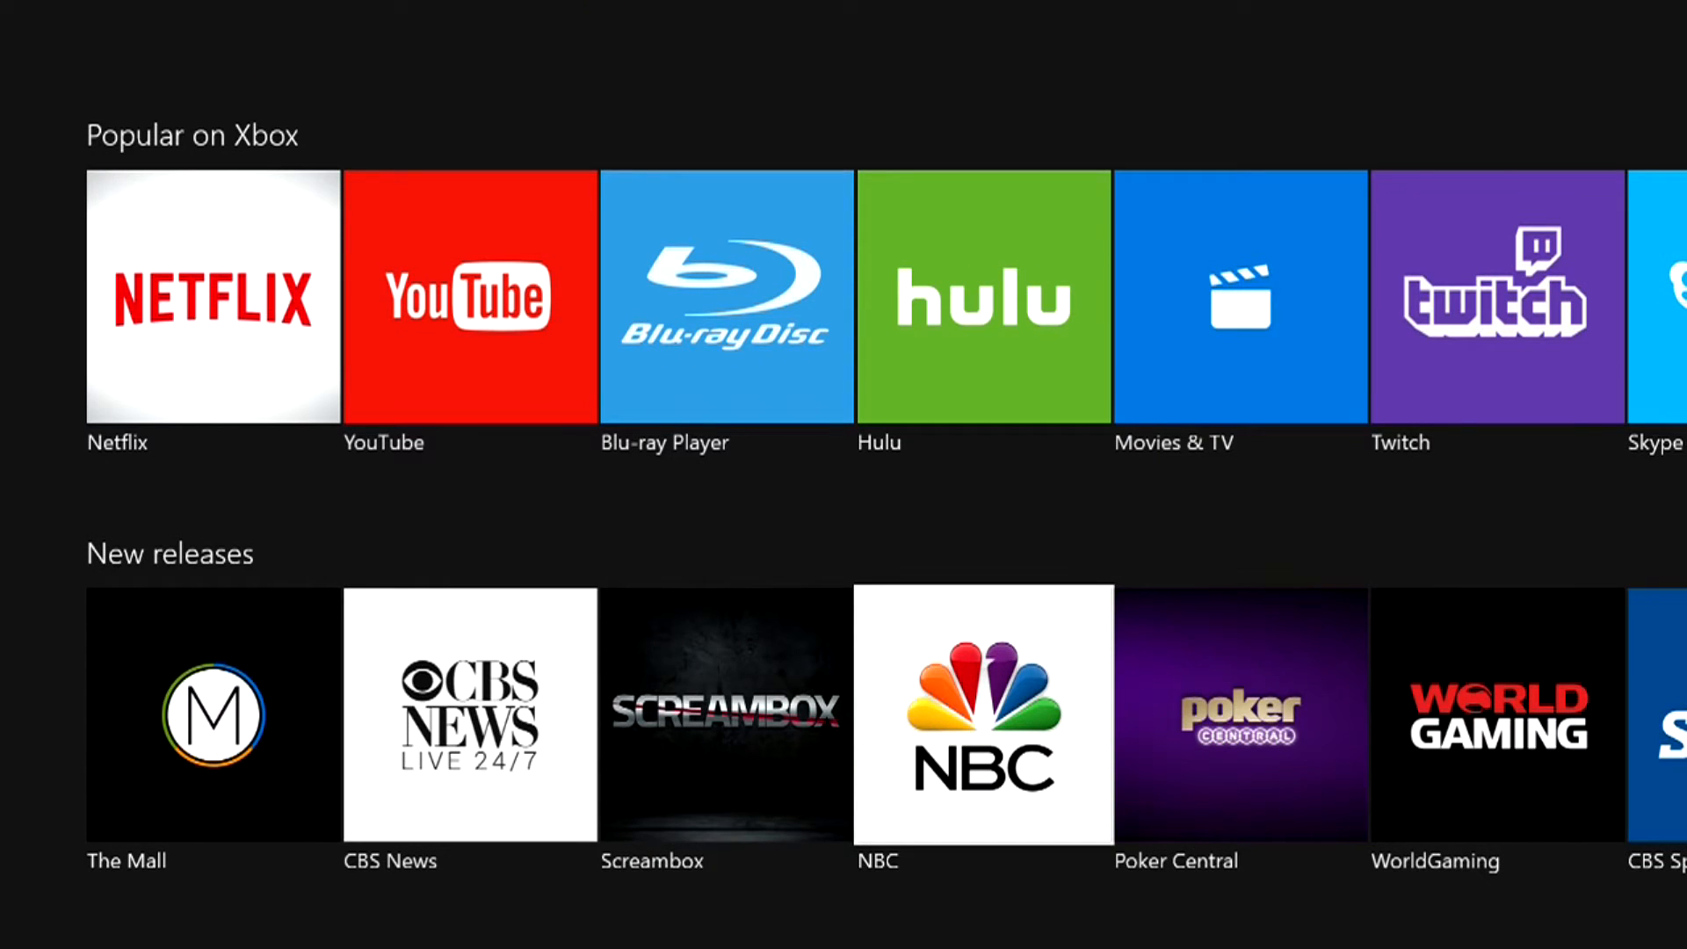
mouse_move(1240, 714)
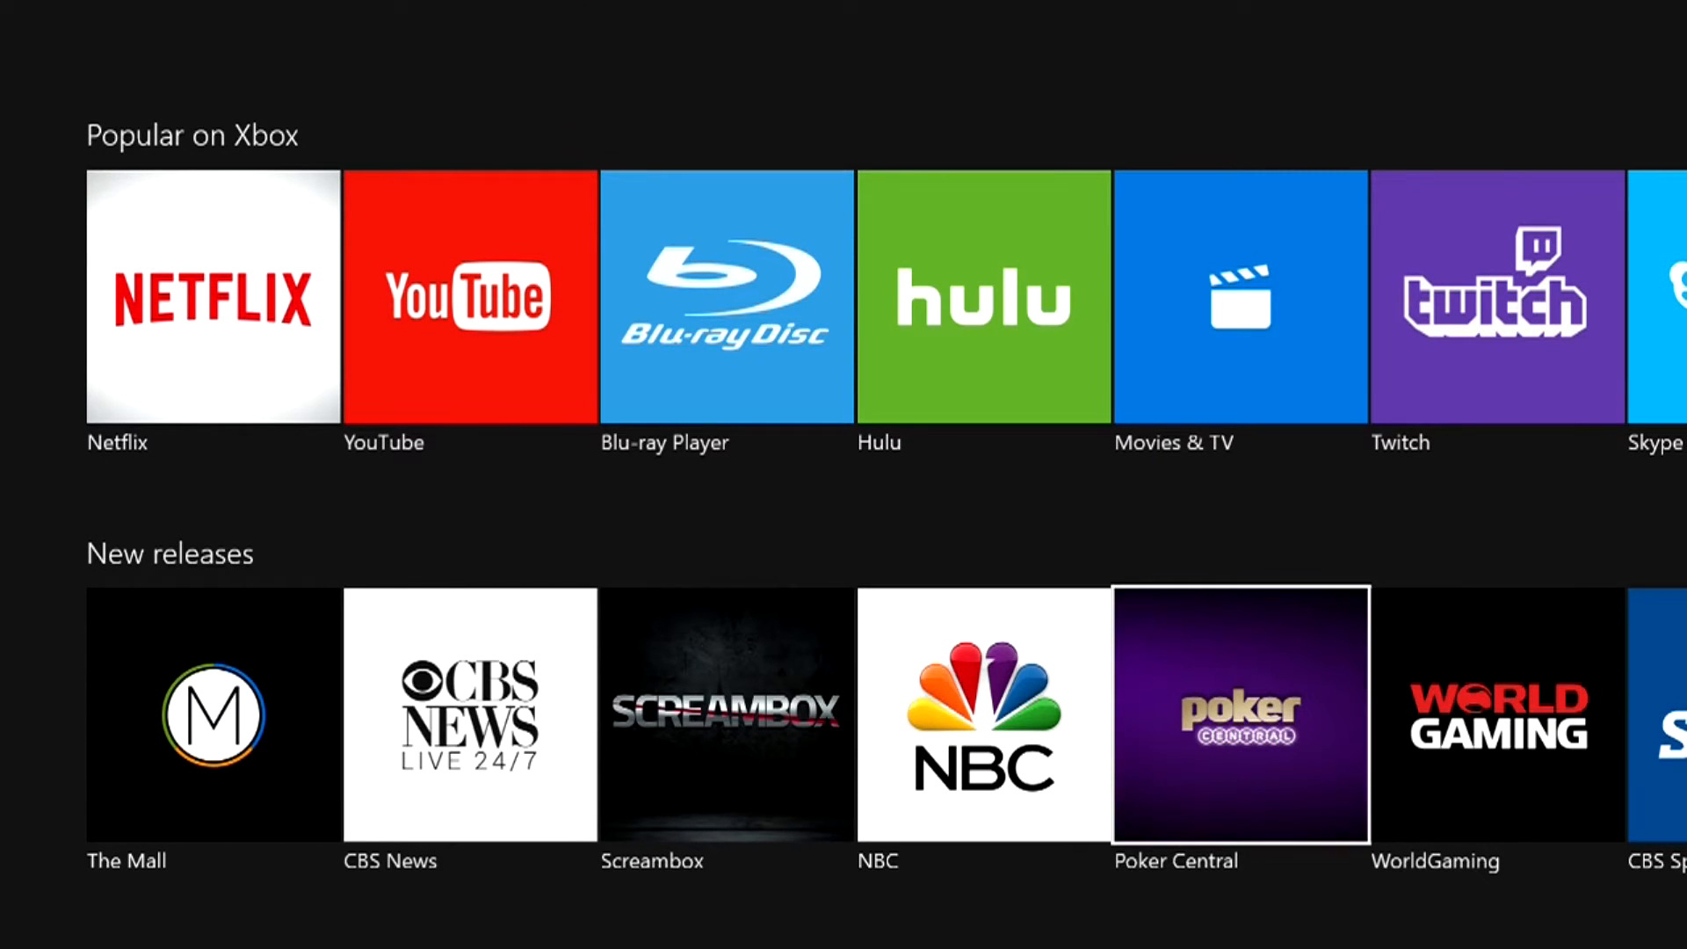
scroll(right, 3)
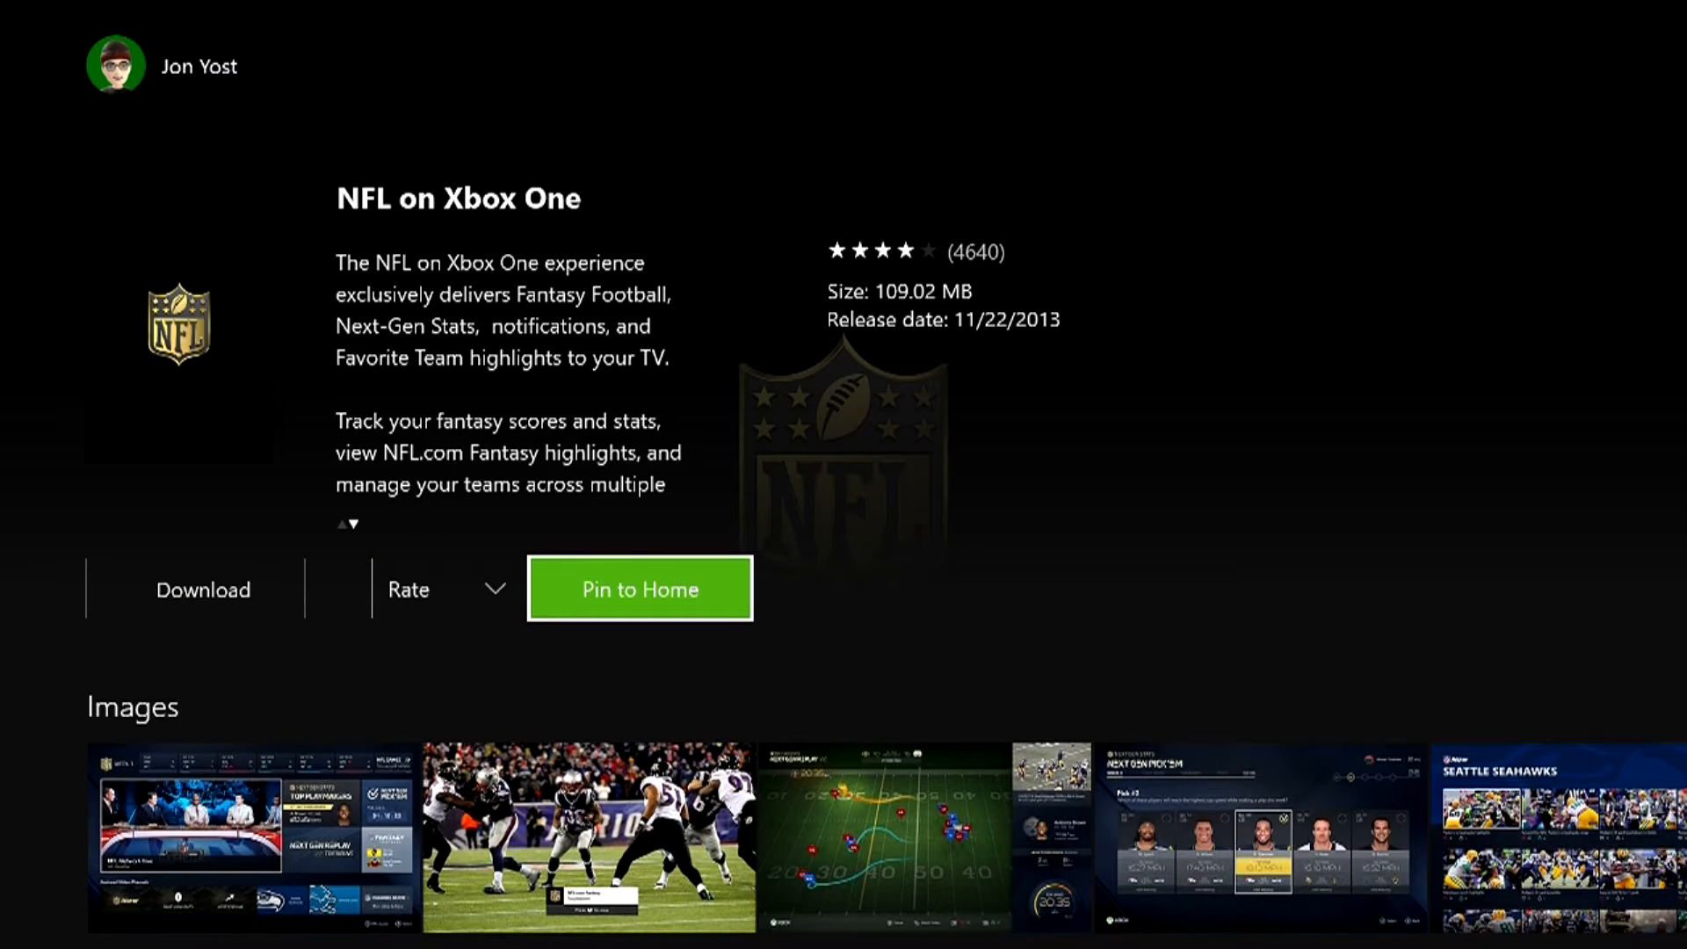
Step: Pin the NFL on Xbox One app to Home, then start its install
click(638, 588)
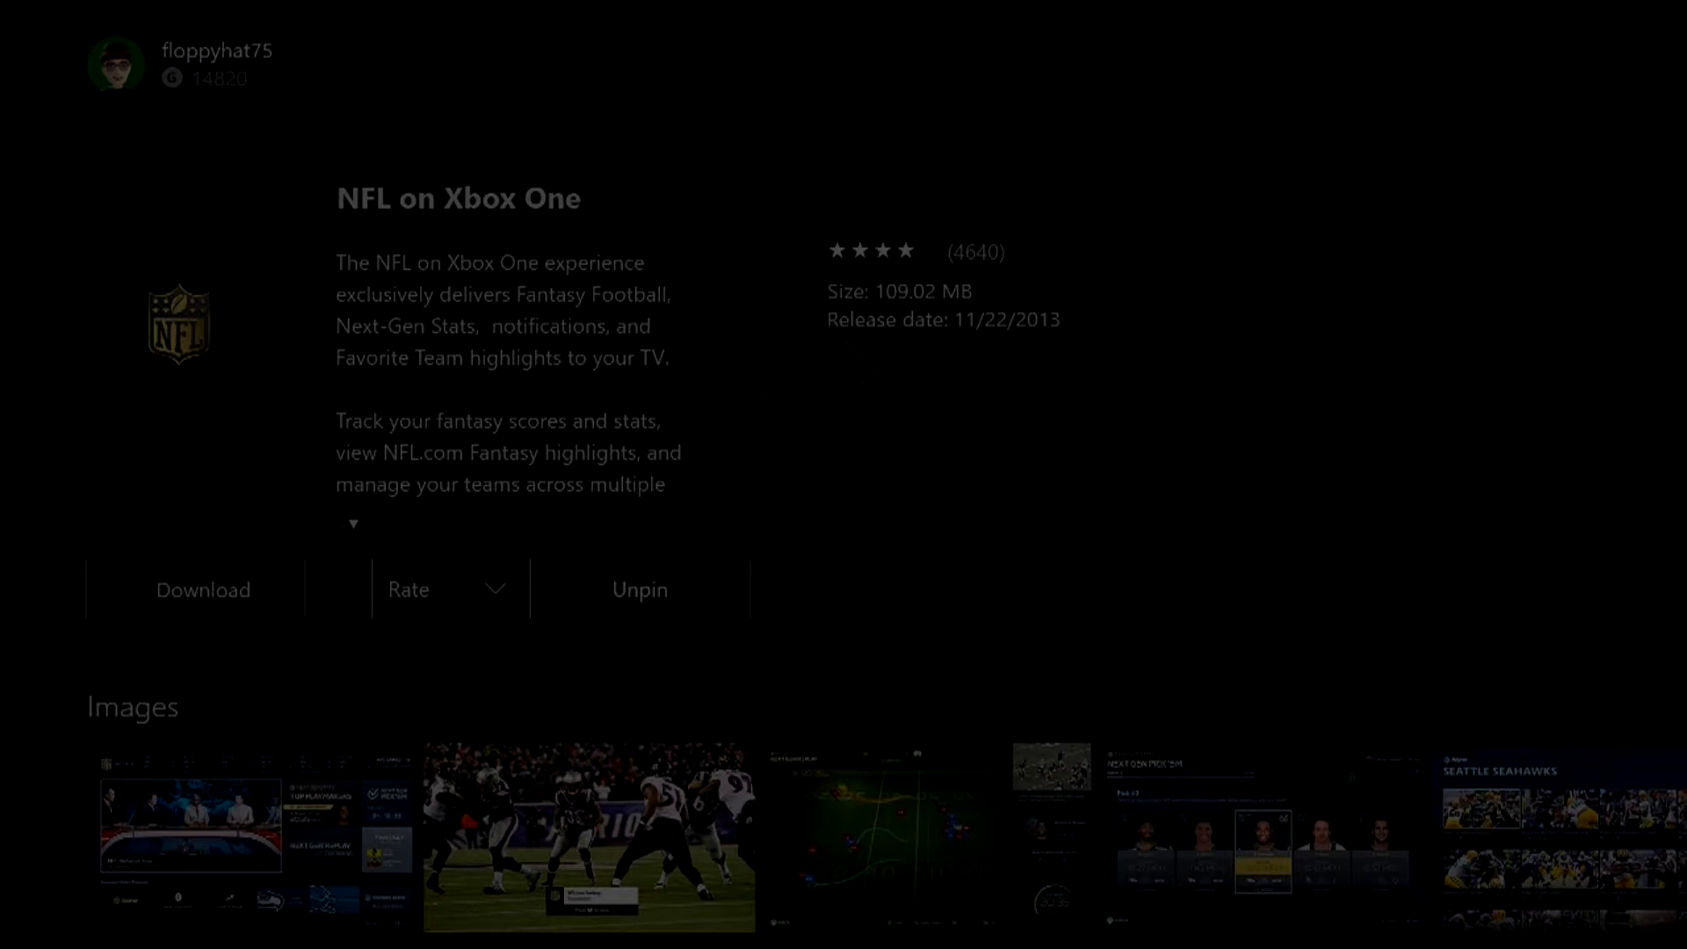
click(202, 589)
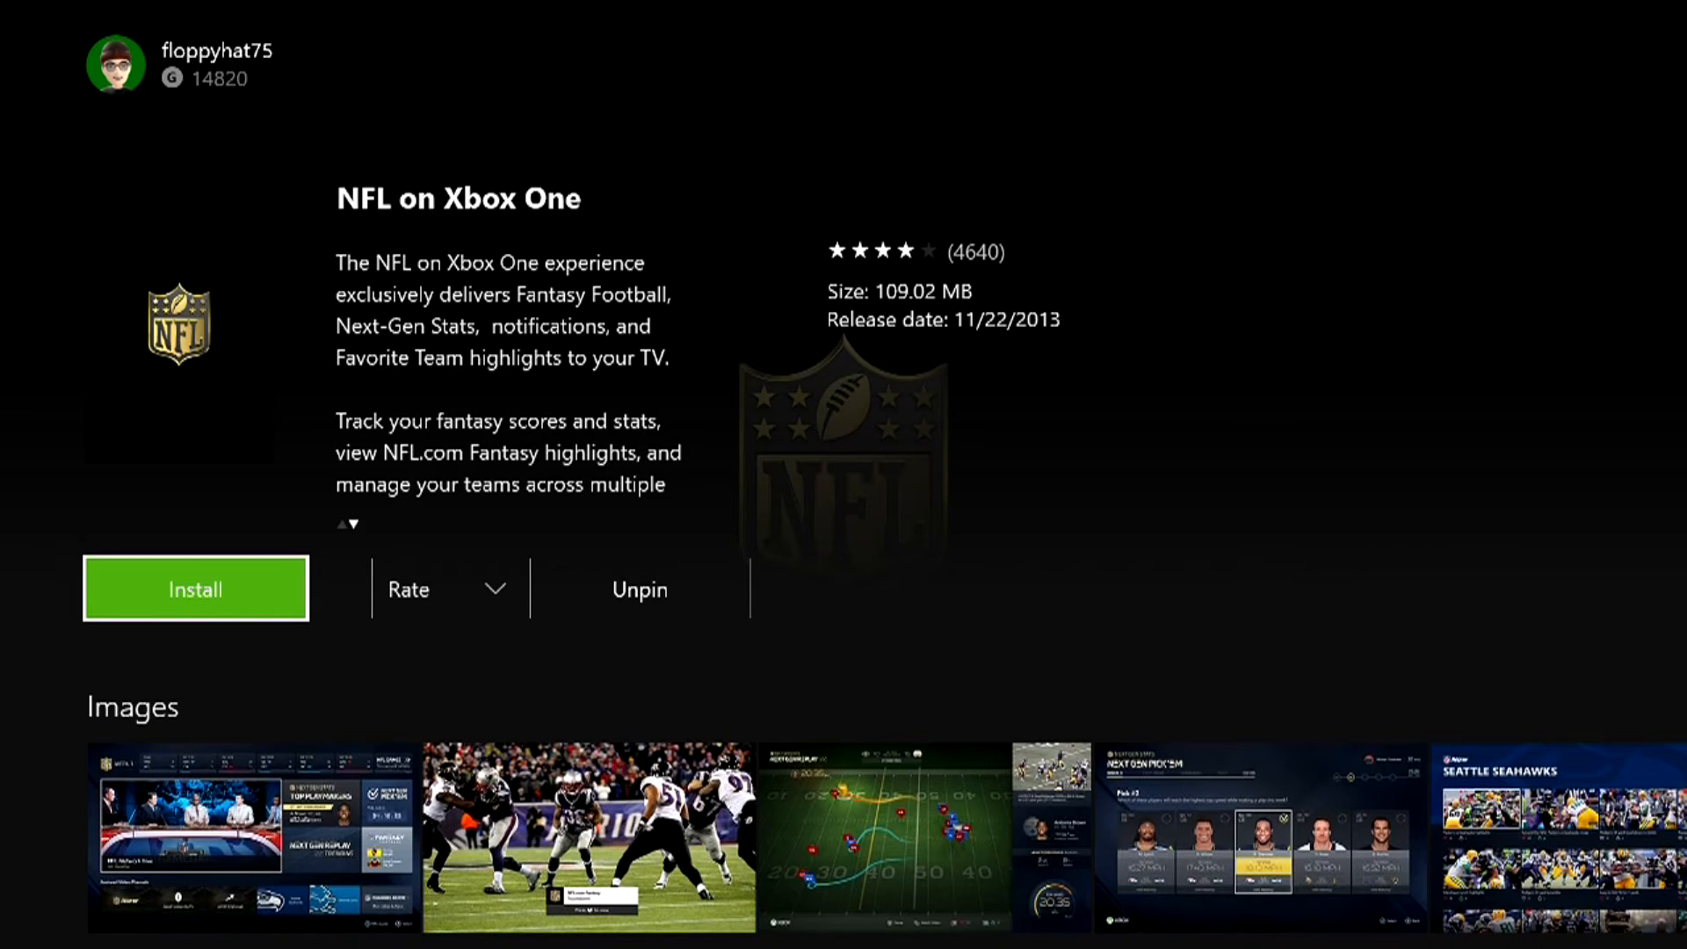
click(195, 589)
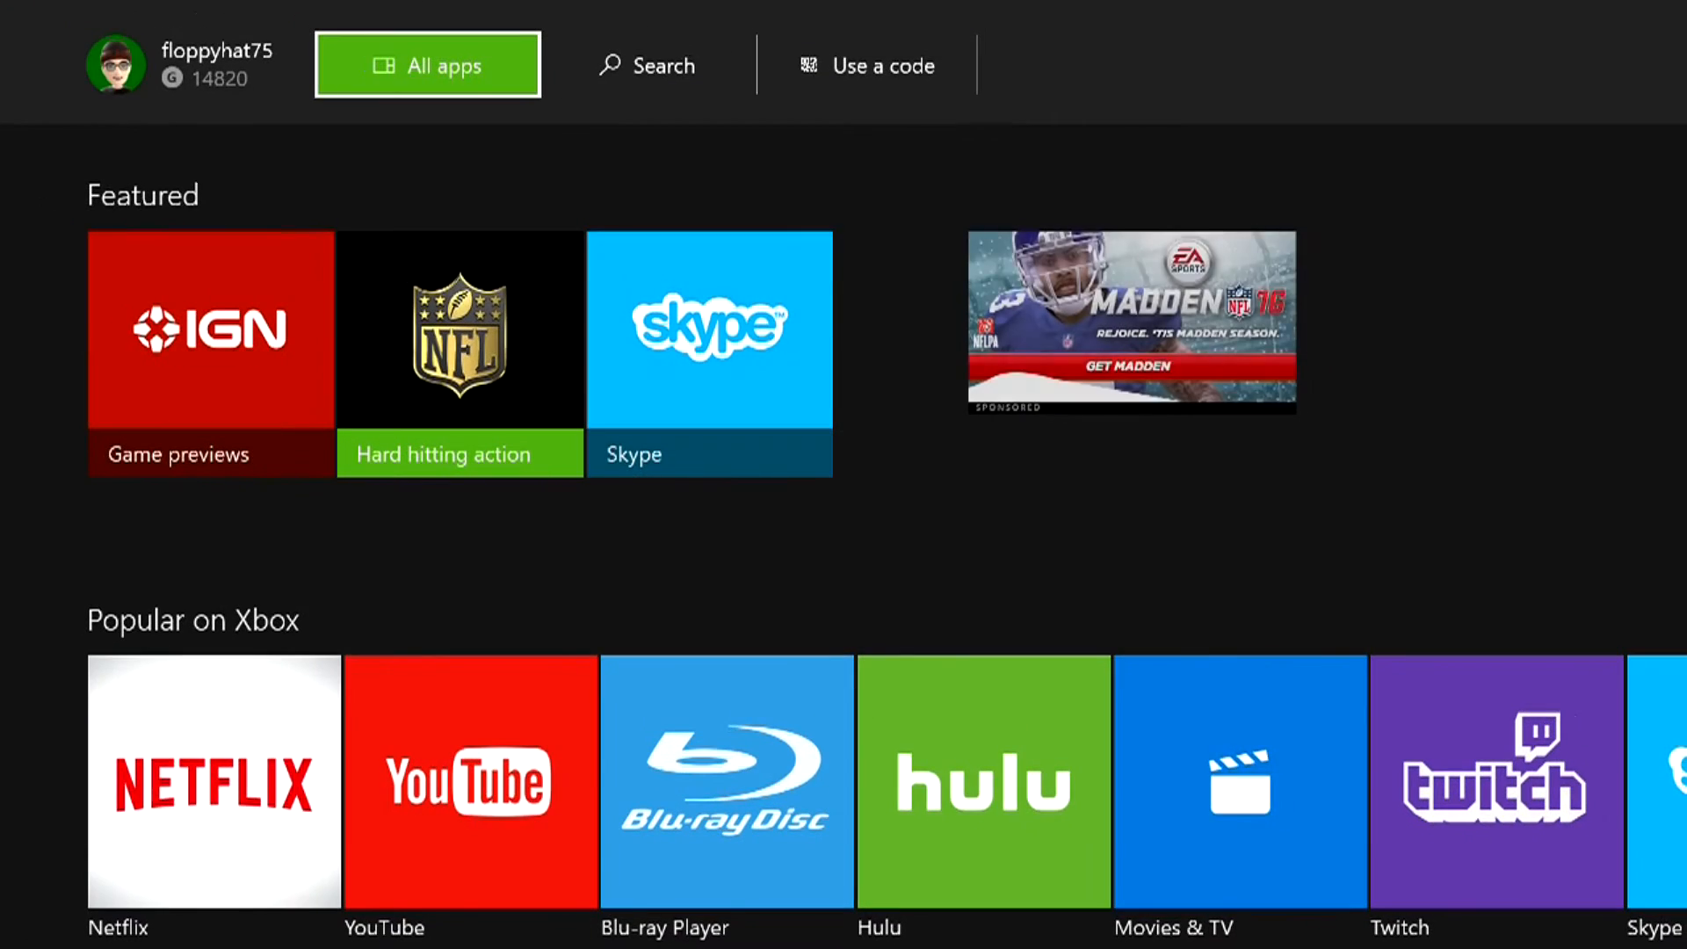
Step: Open My games & apps and view the Queue with Assassin's Creed Unity and NFL
click(426, 66)
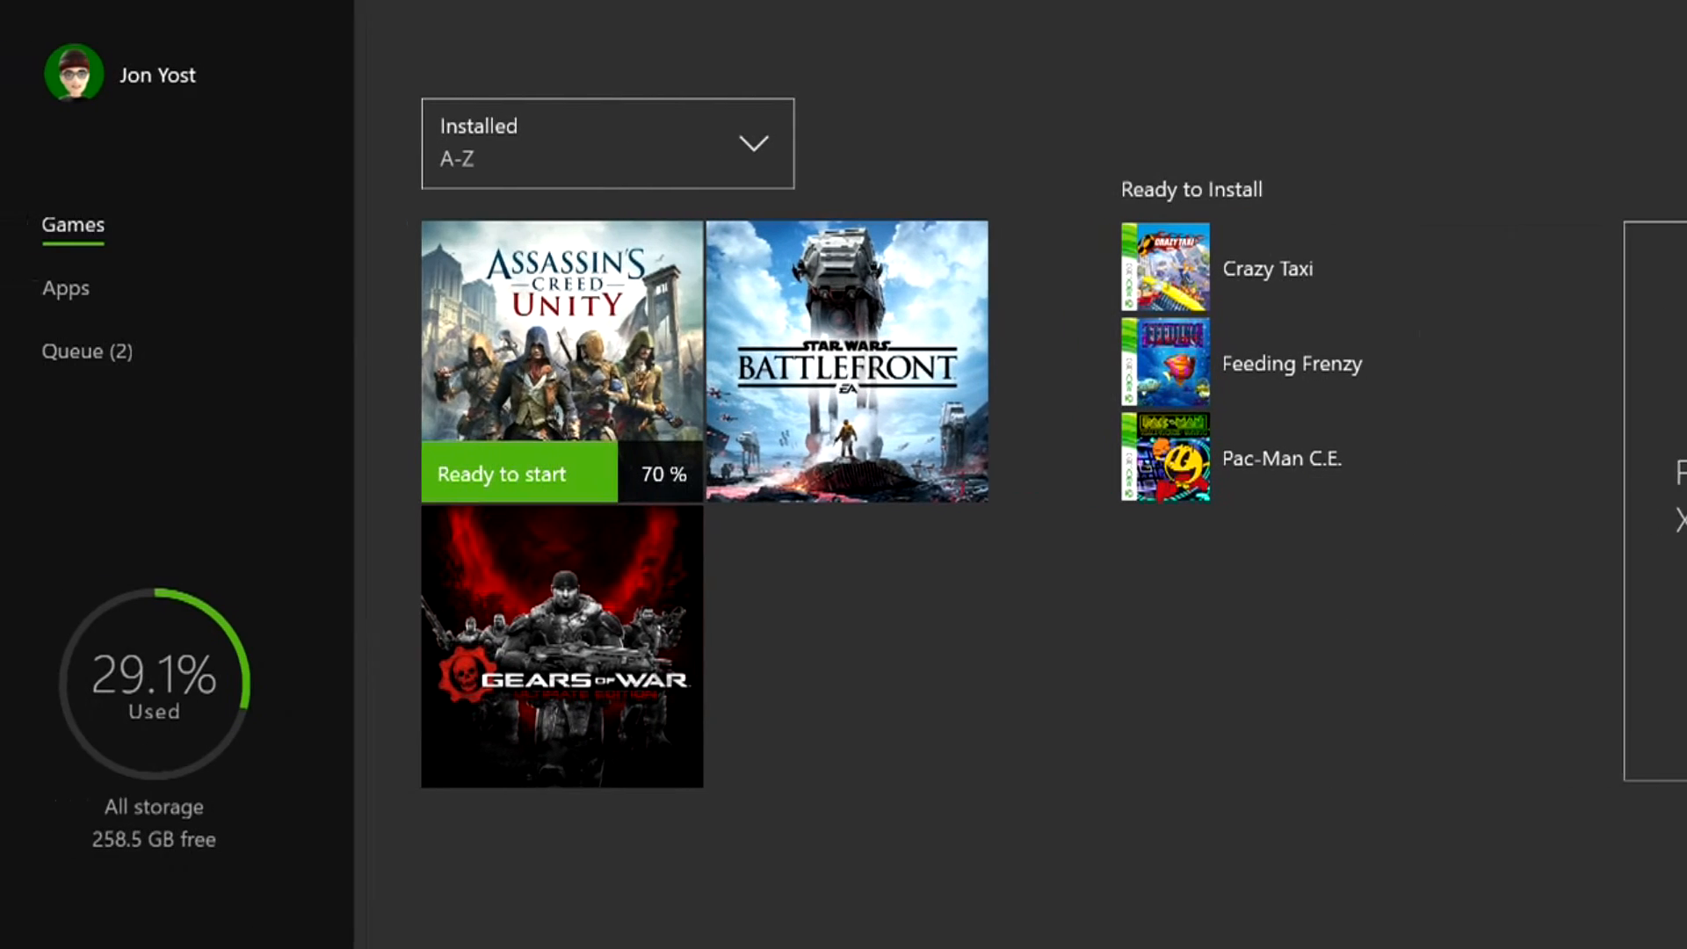
click(86, 350)
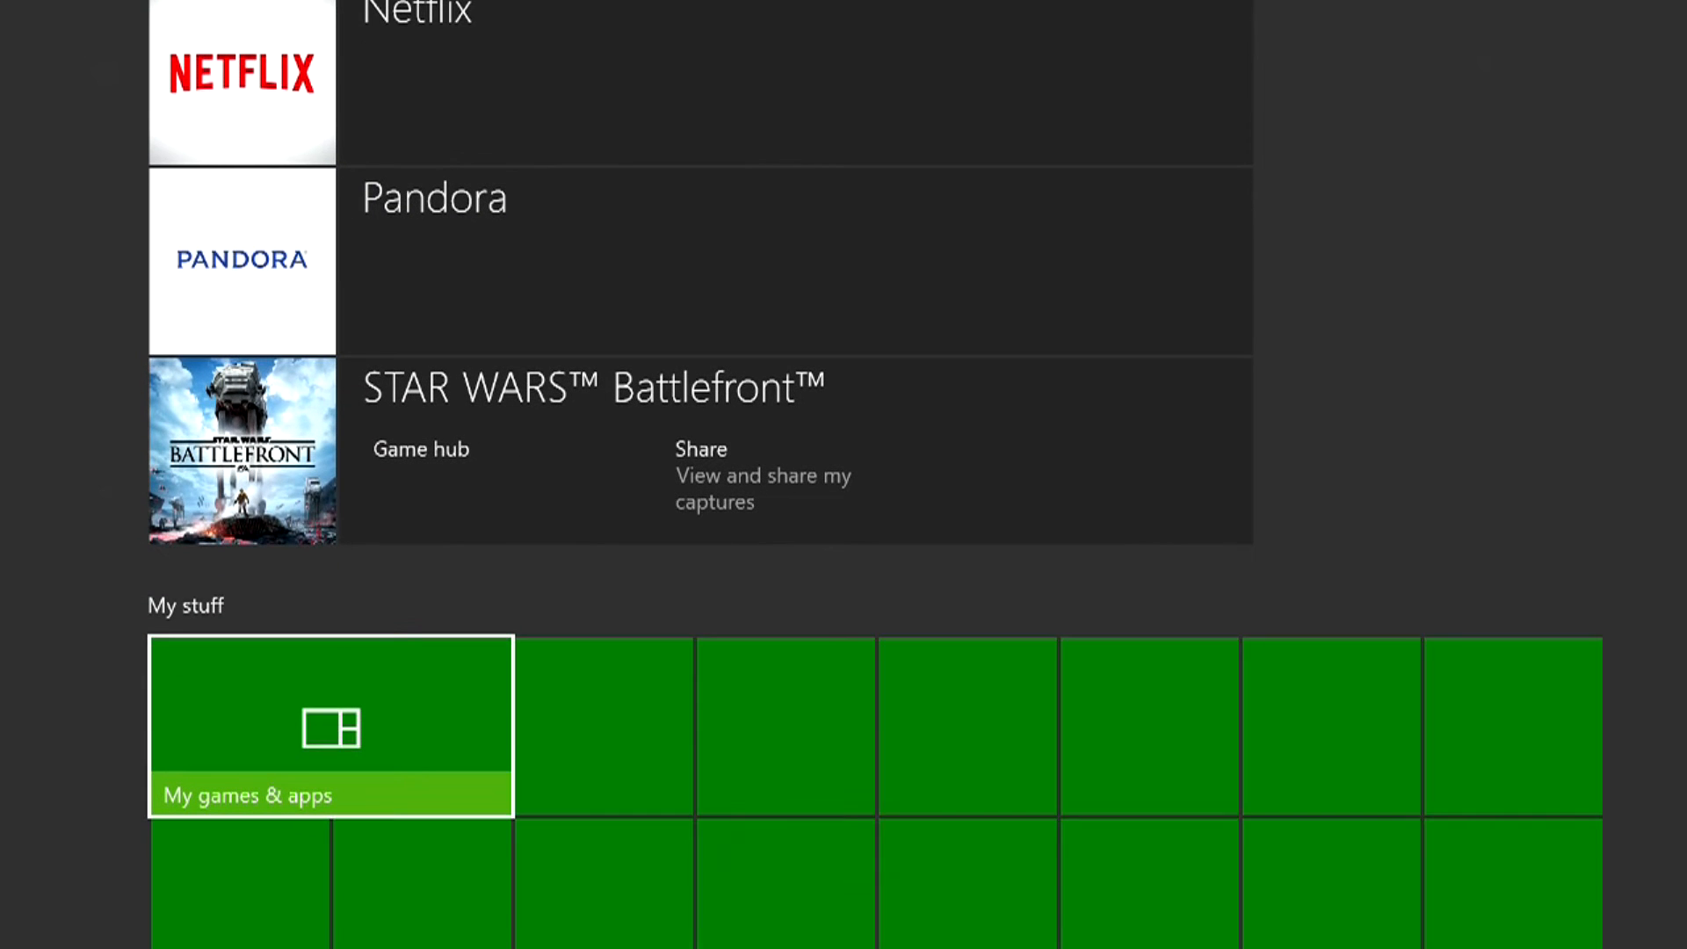
scroll(down, 3)
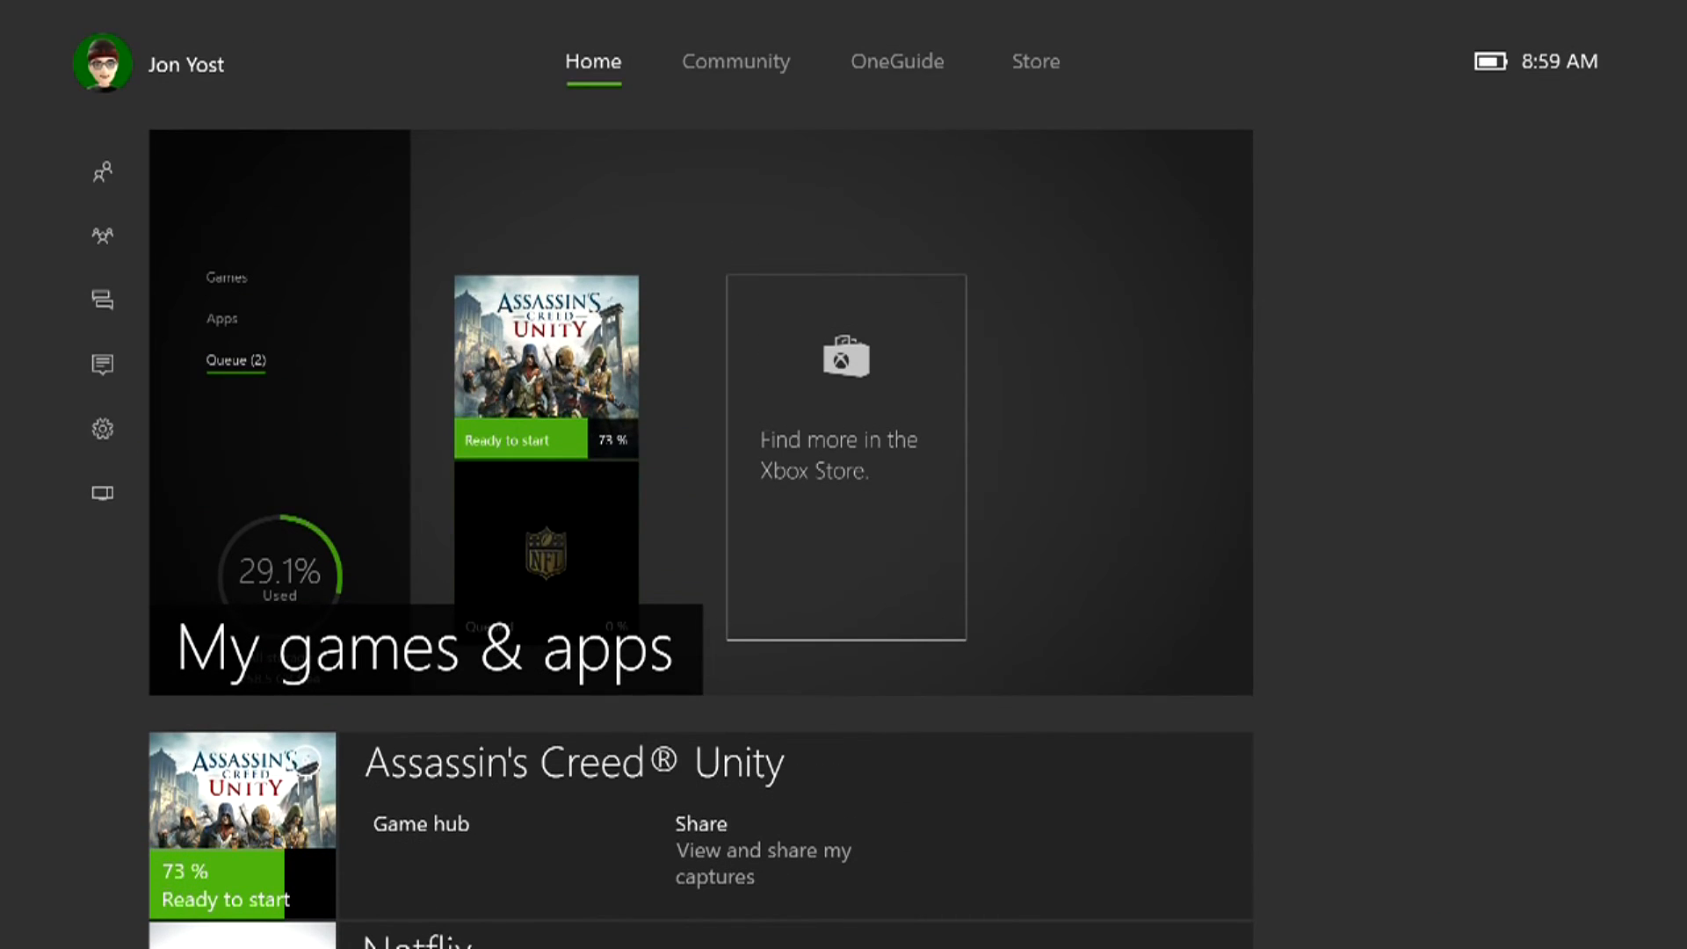
Step: Switch through the OneGuide, Store Games and Store Apps tabs, scrolling the Apps listings
click(736, 61)
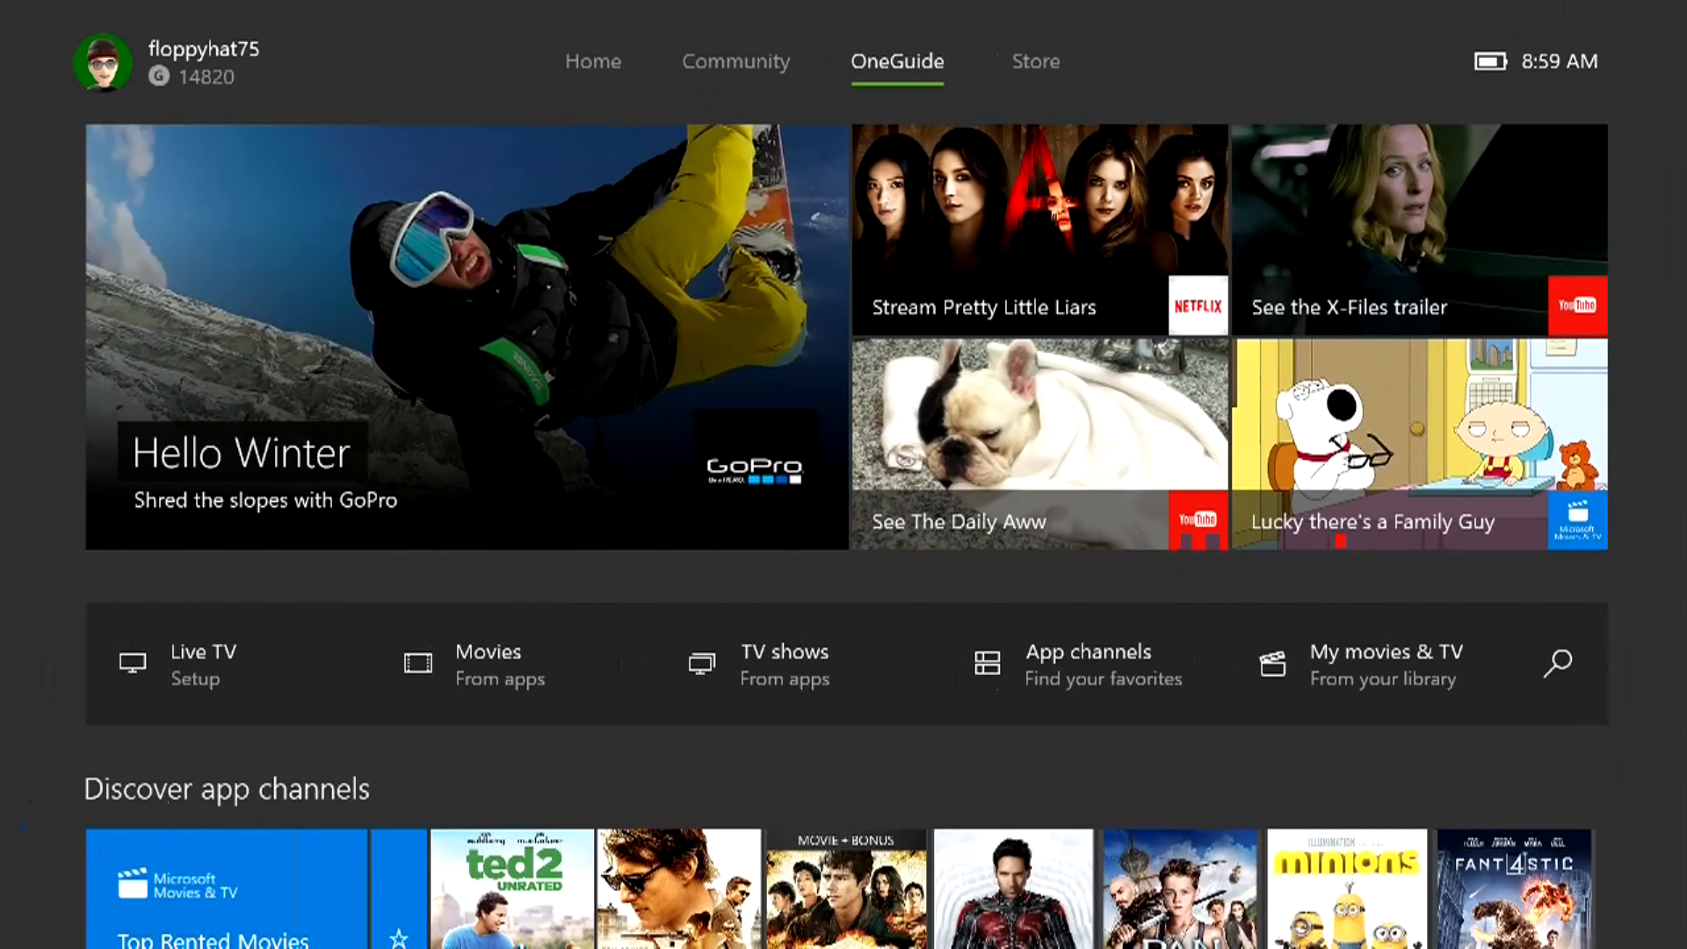
click(836, 61)
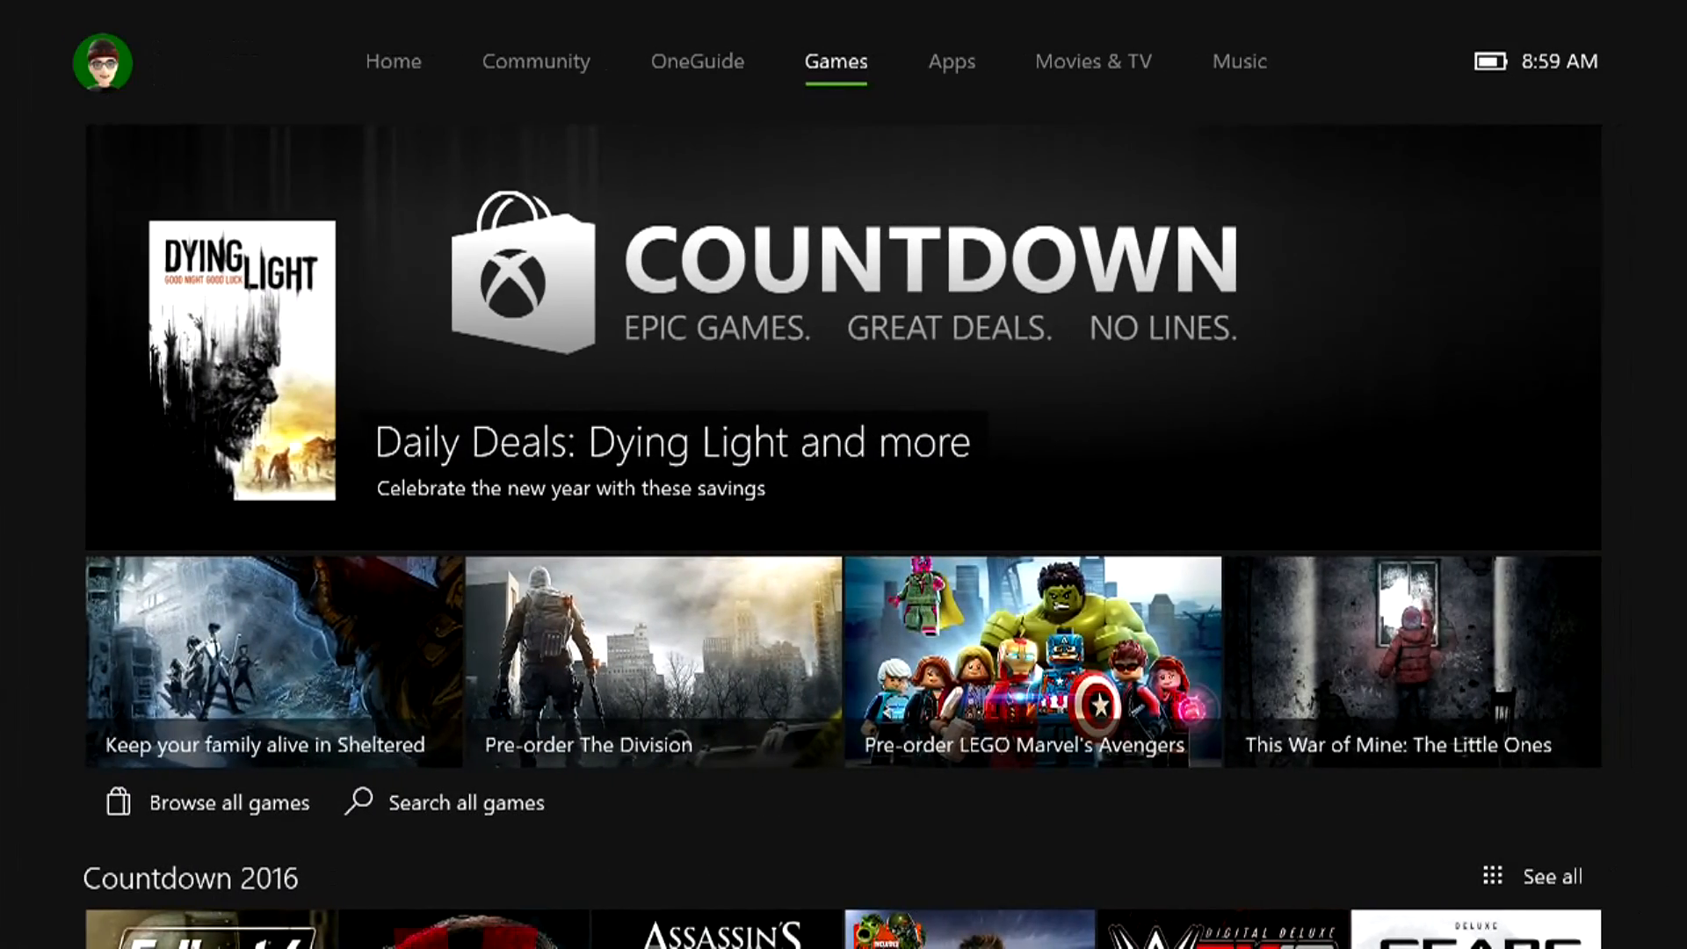
click(950, 62)
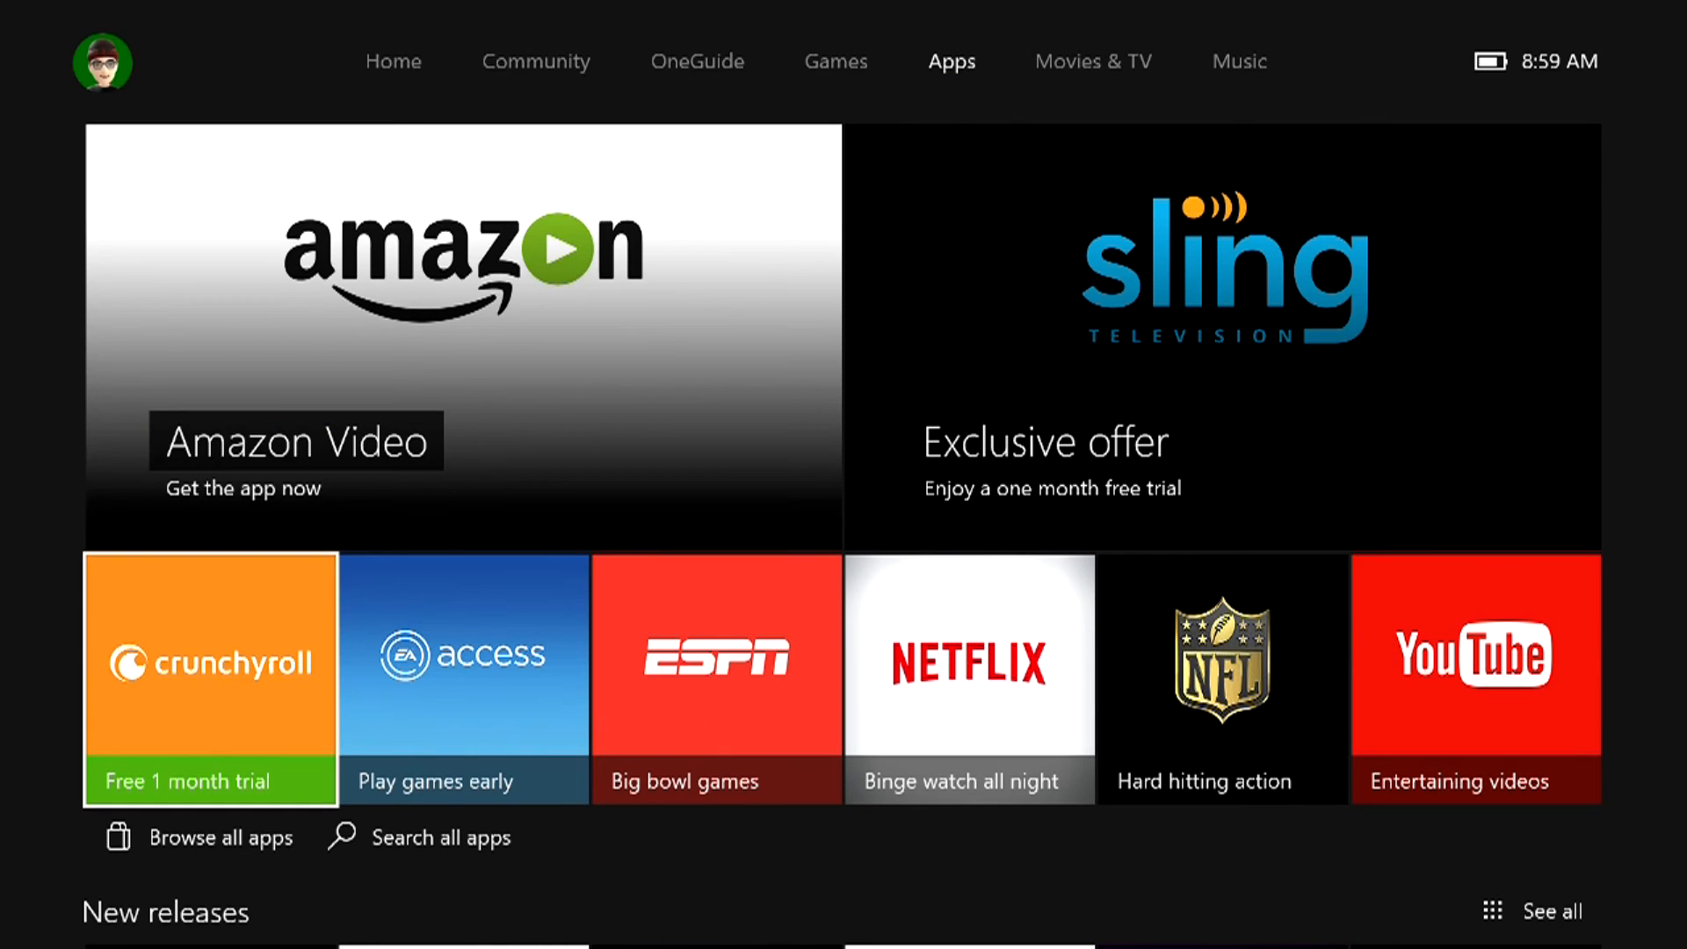
scroll(down, 3)
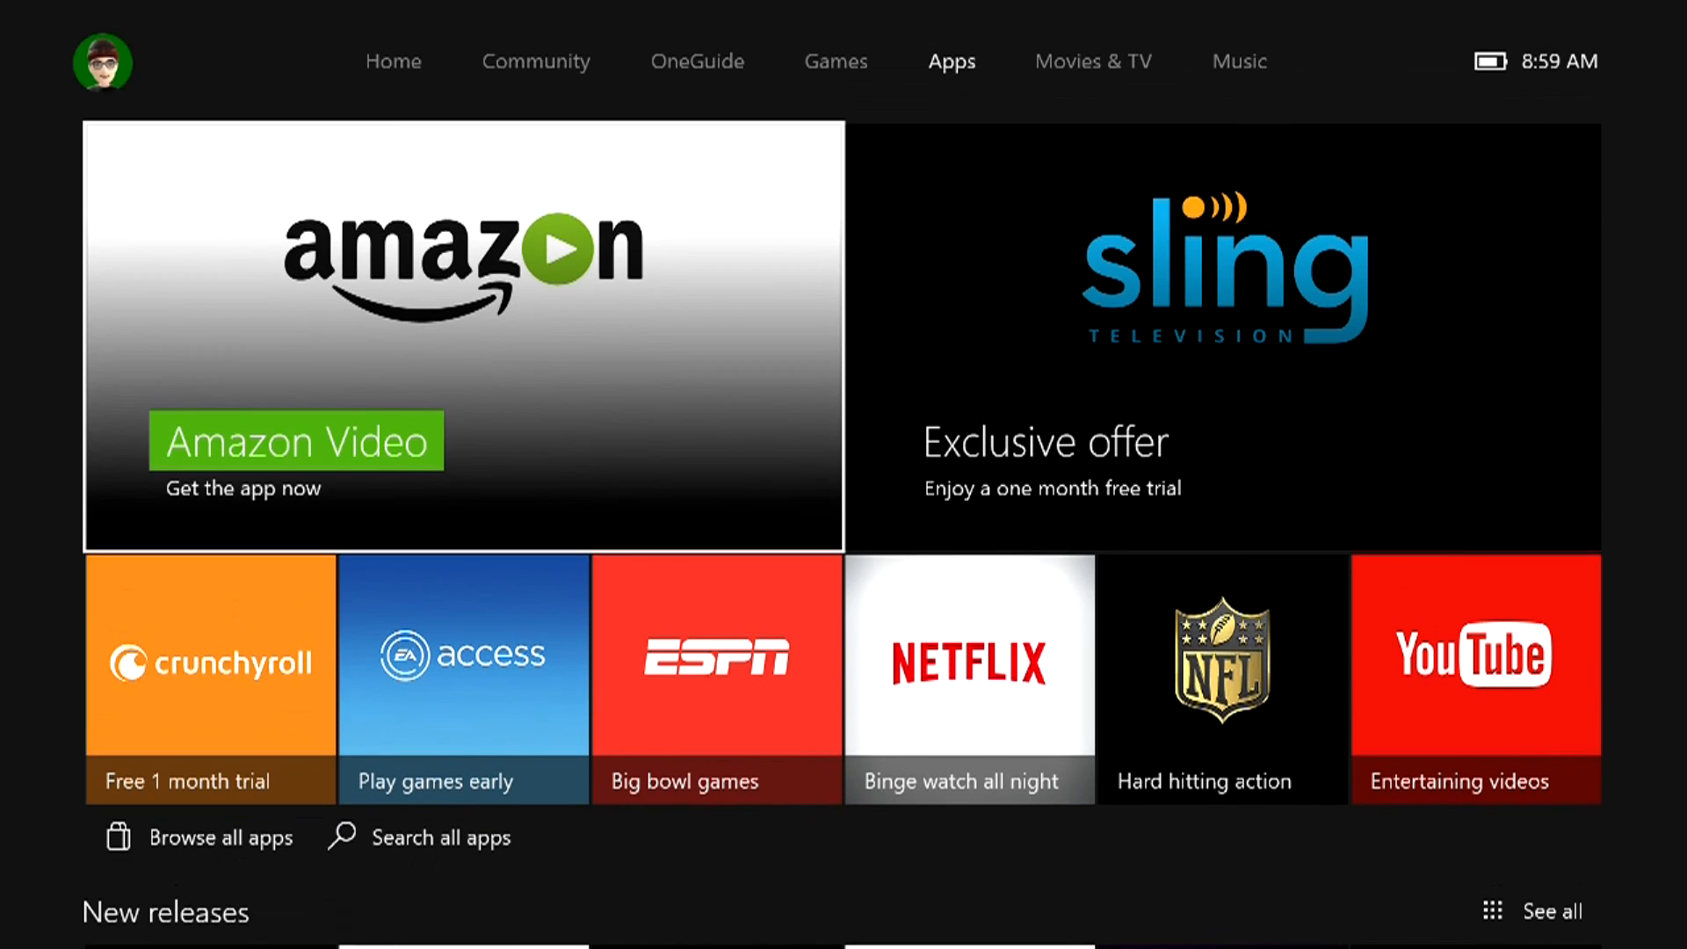
Step: Revisit the Games and Apps tabs, ending on Movies & TV
click(835, 61)
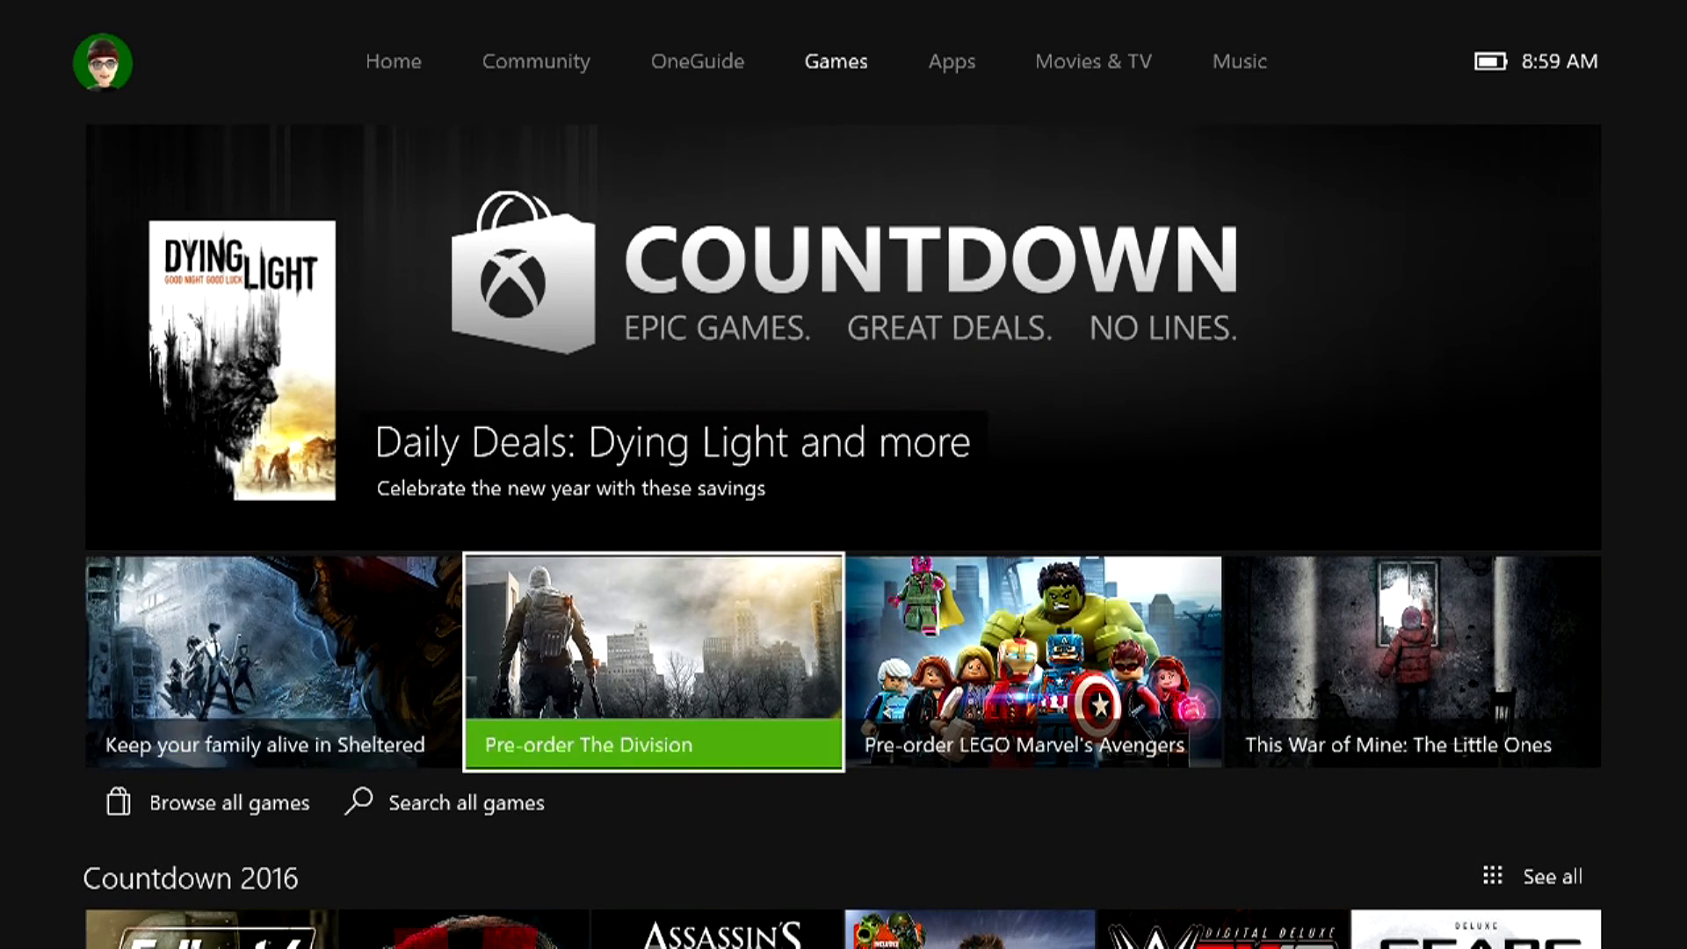
click(950, 62)
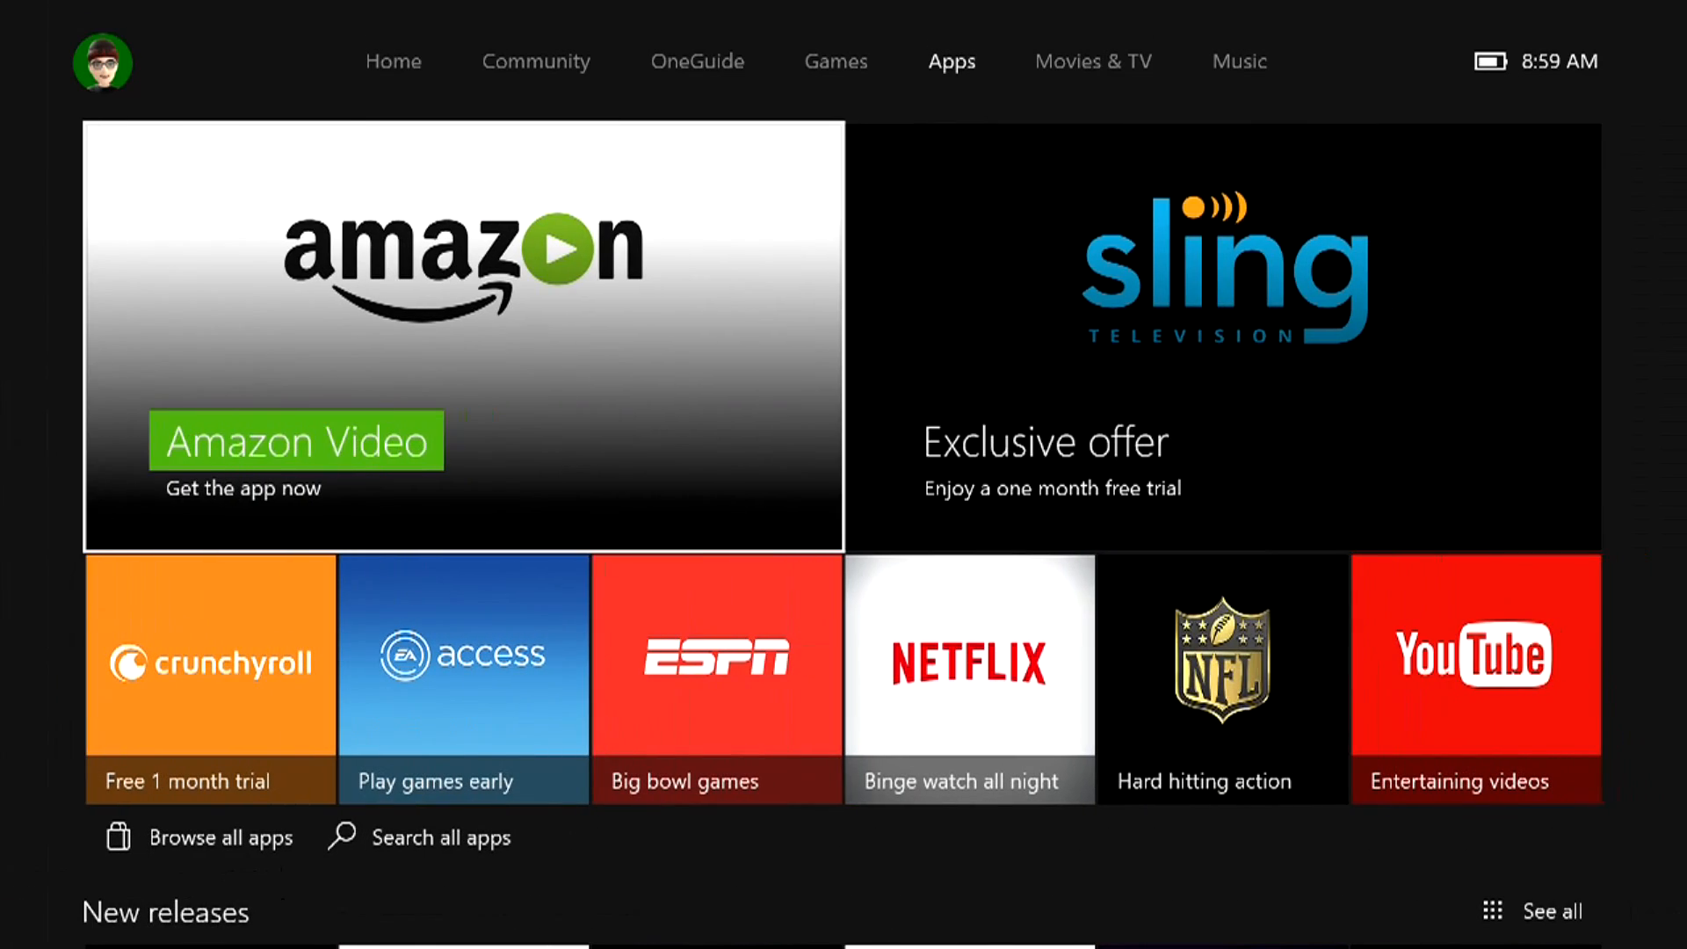
click(1093, 62)
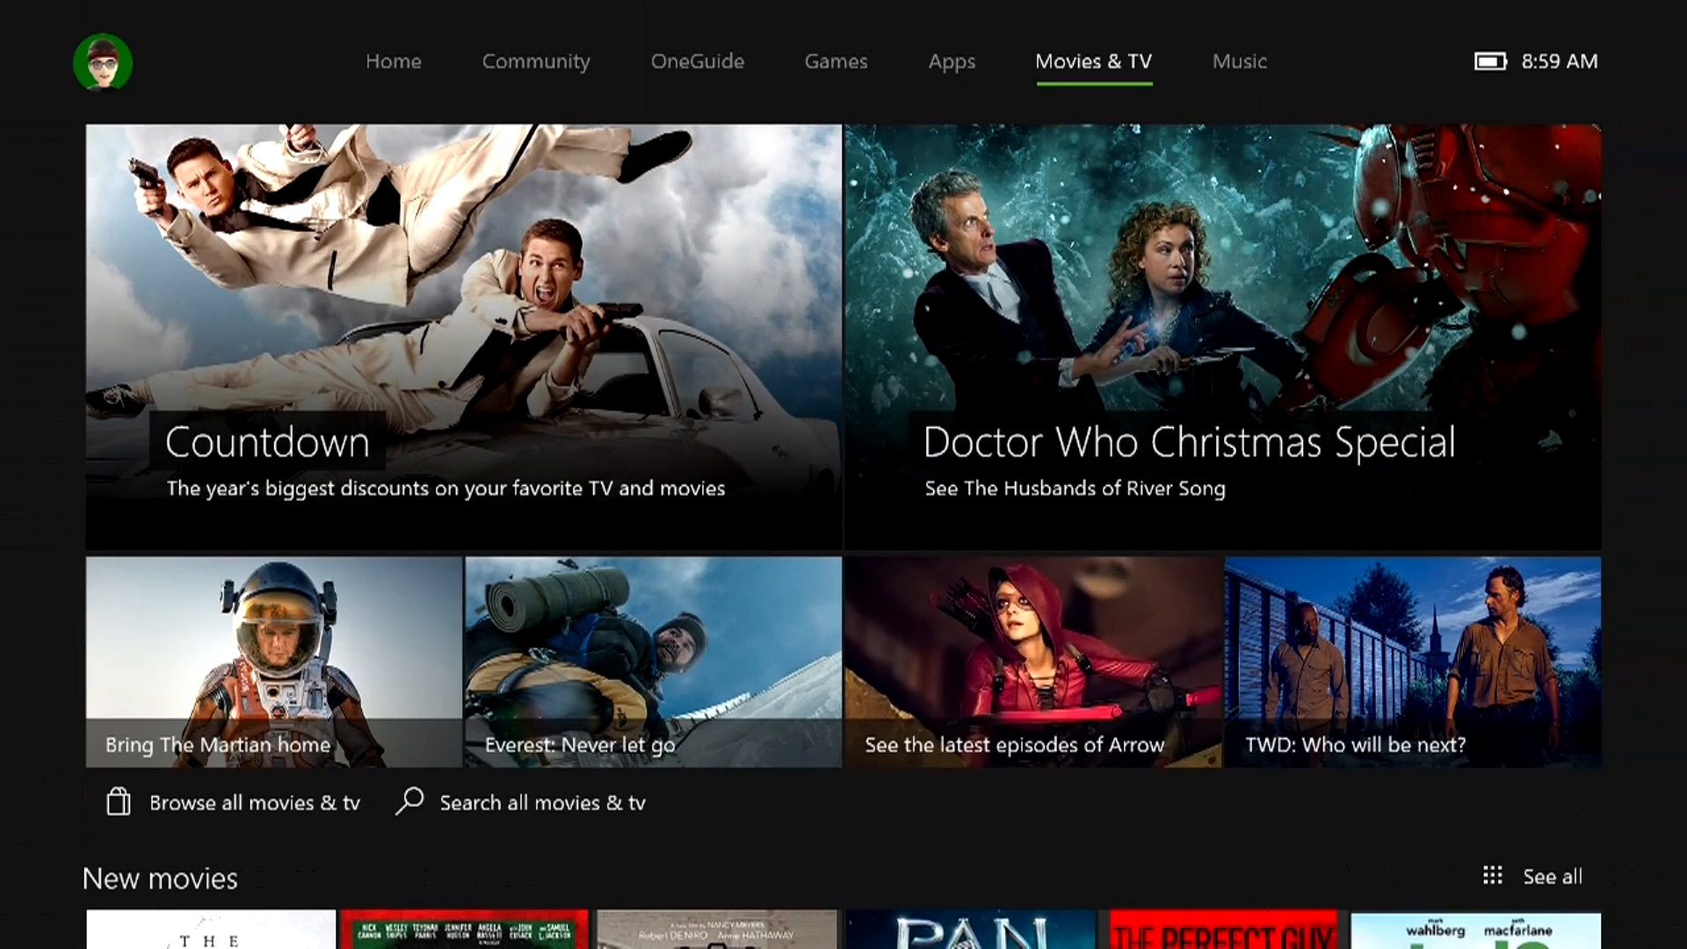
mouse_move(267, 442)
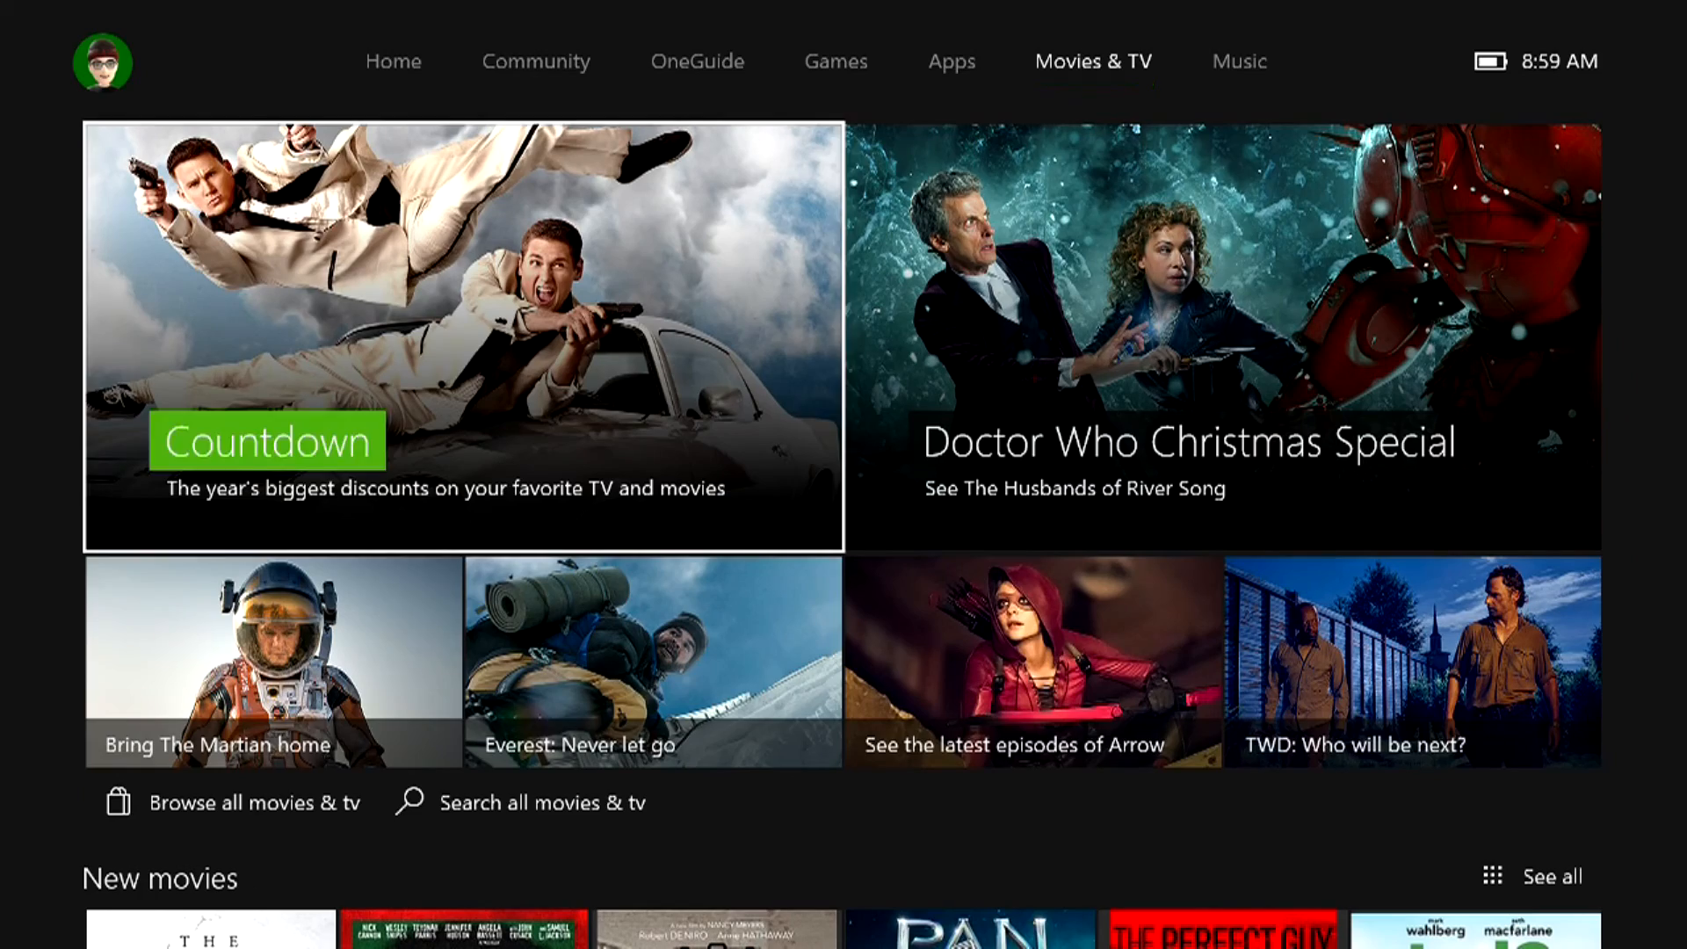